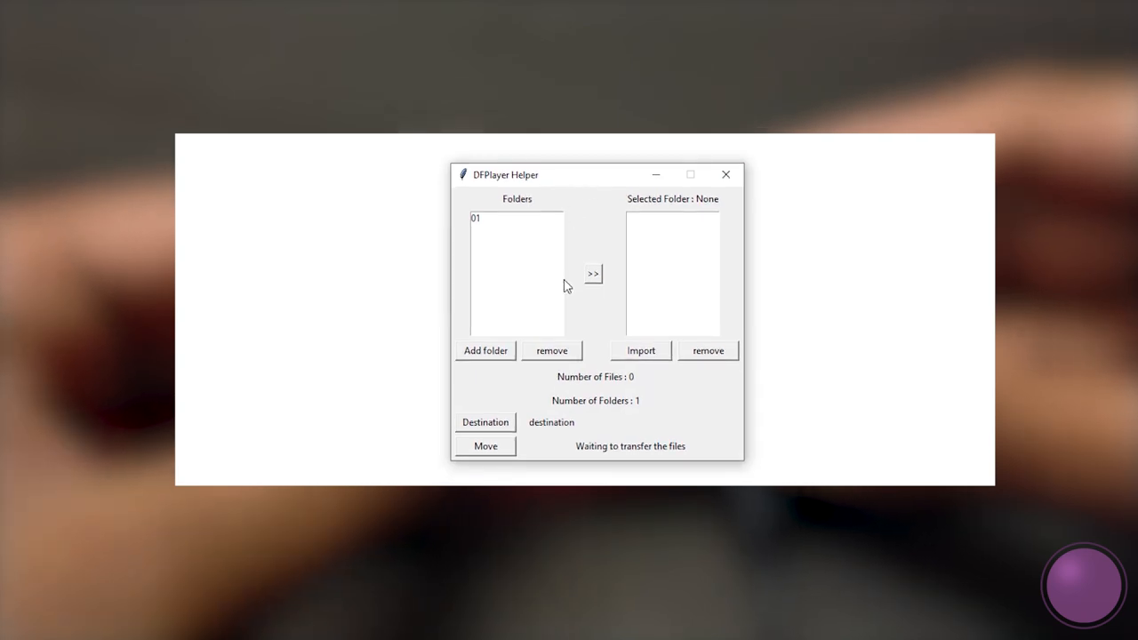
Add numbered folders, then remove the extras so only folders 01 and 02 remain
click(483, 350)
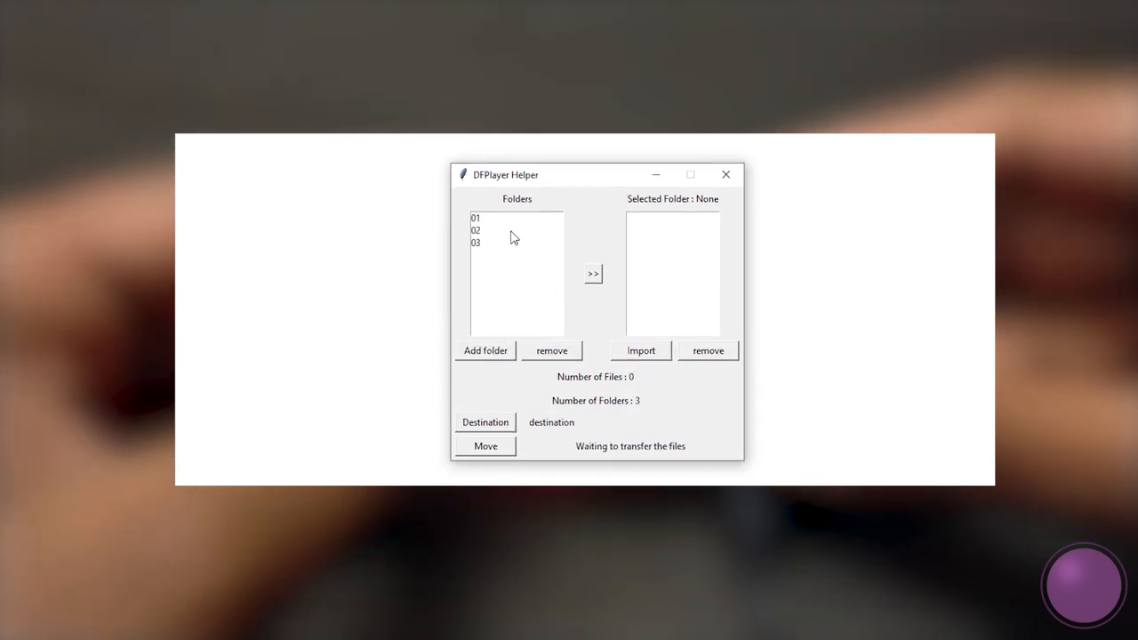
click(494, 241)
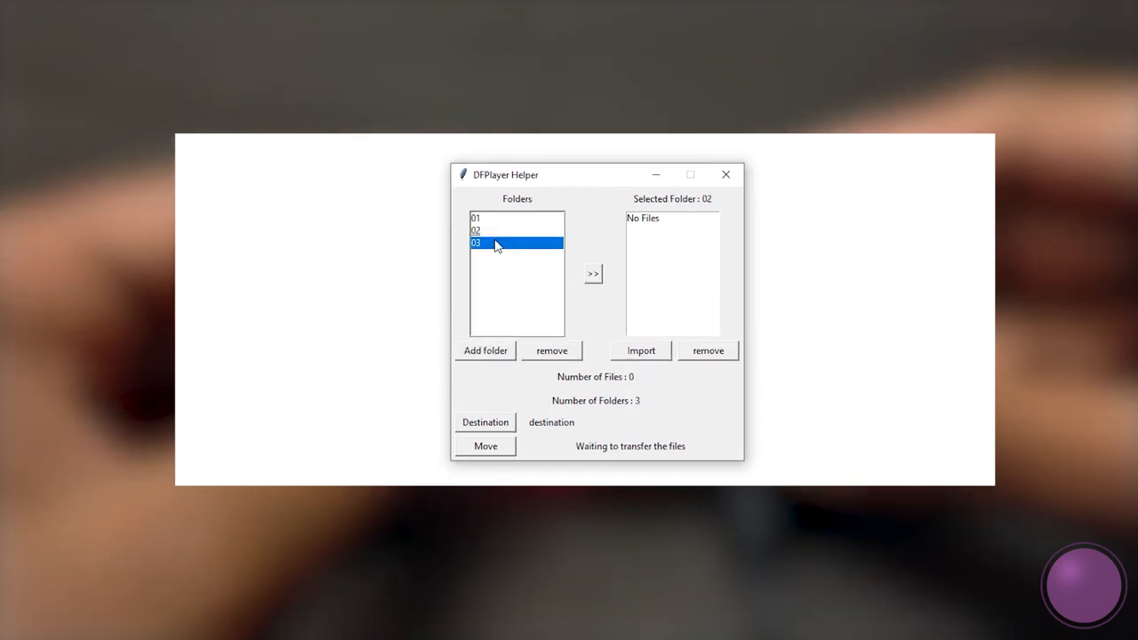
click(477, 217)
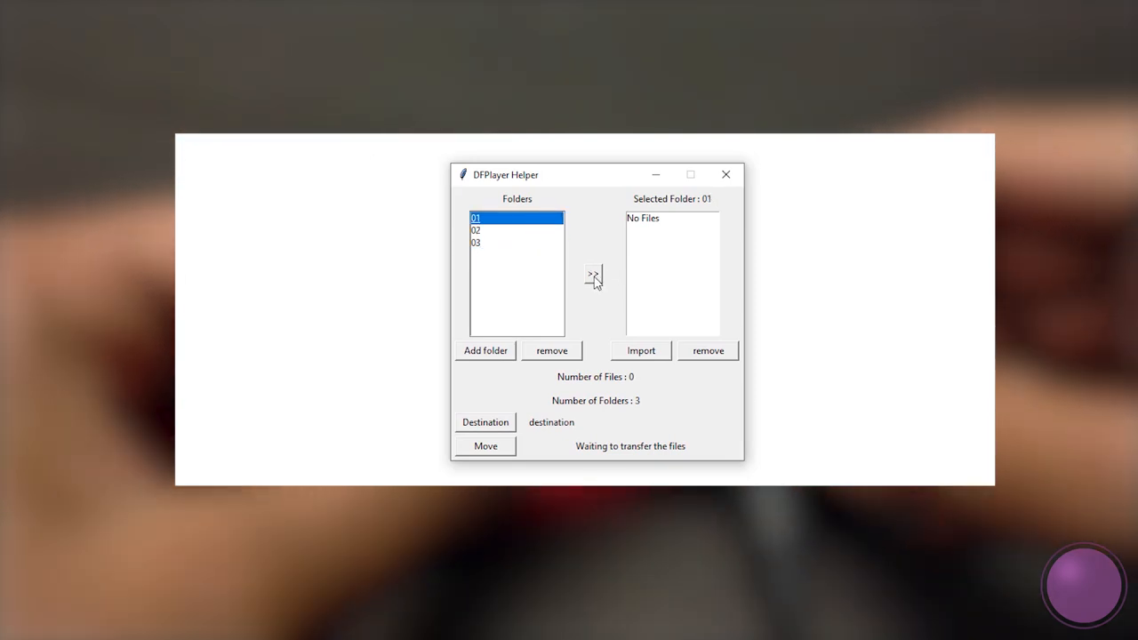
click(552, 350)
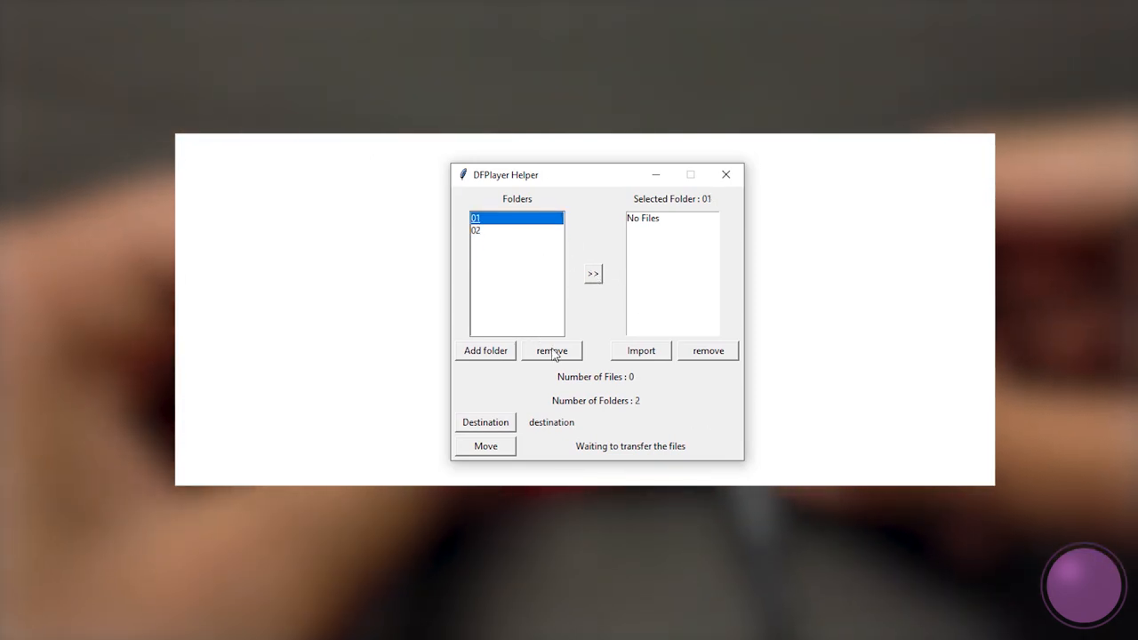
click(551, 350)
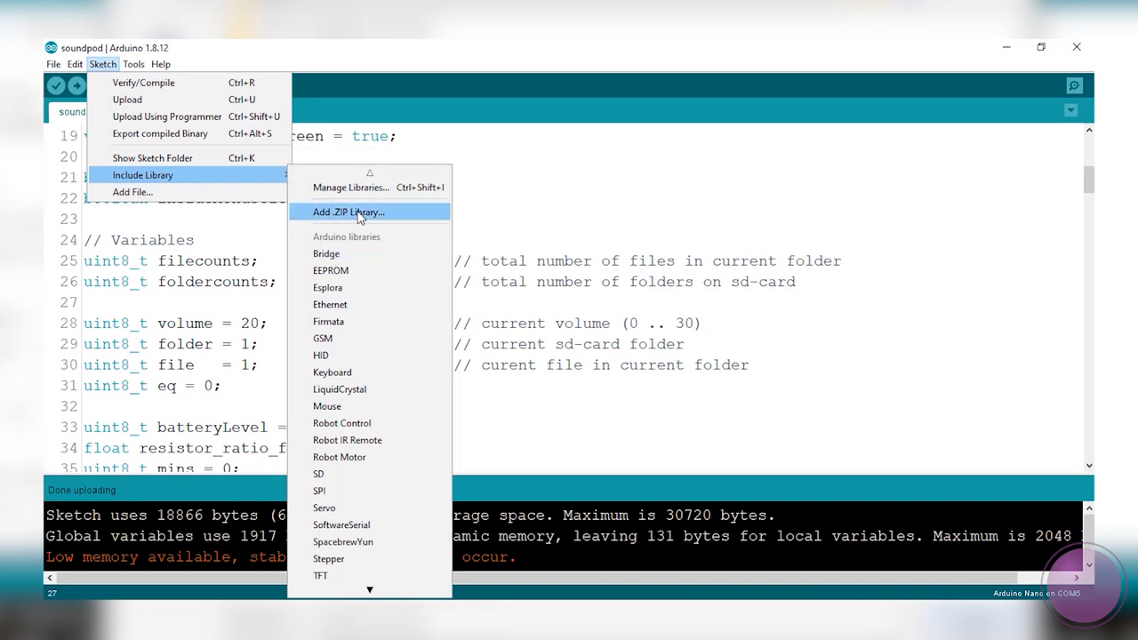
Choose Add .ZIP Library from the Sketch > Include Library menu
click(345, 212)
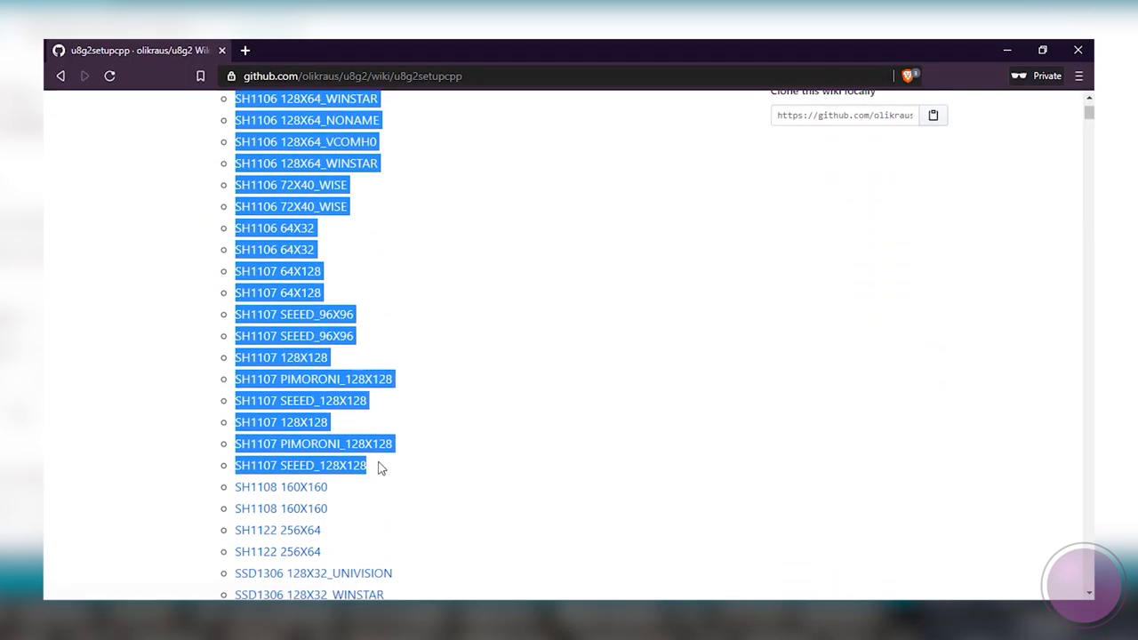
Scroll through the u8g2 supported-display constructors and font list pages
scroll(down, 3)
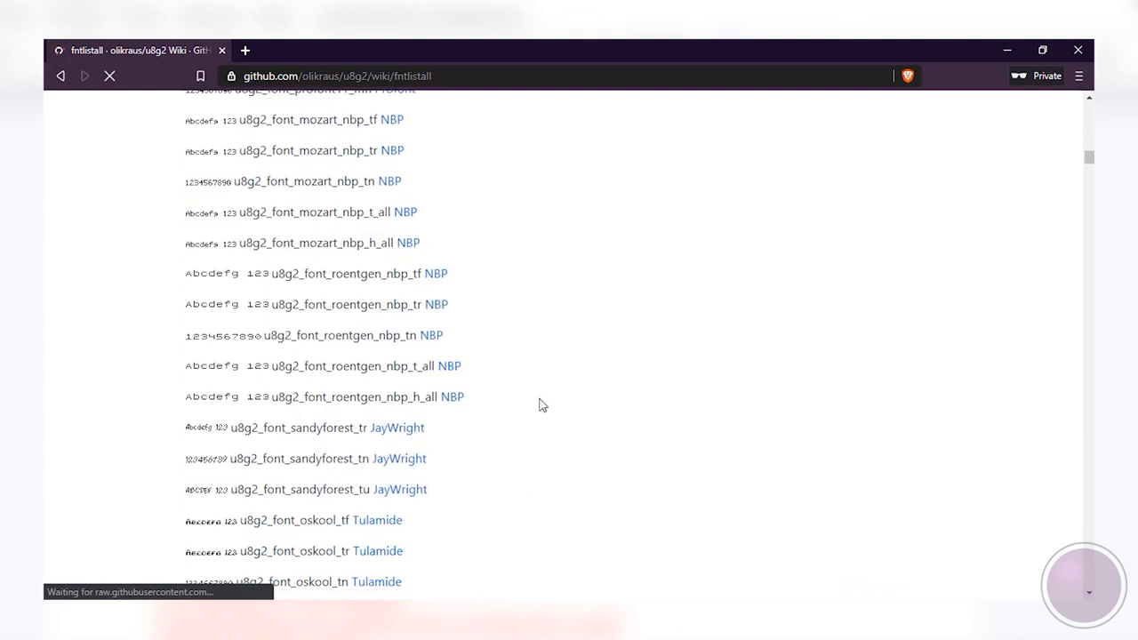
scroll(down, 3)
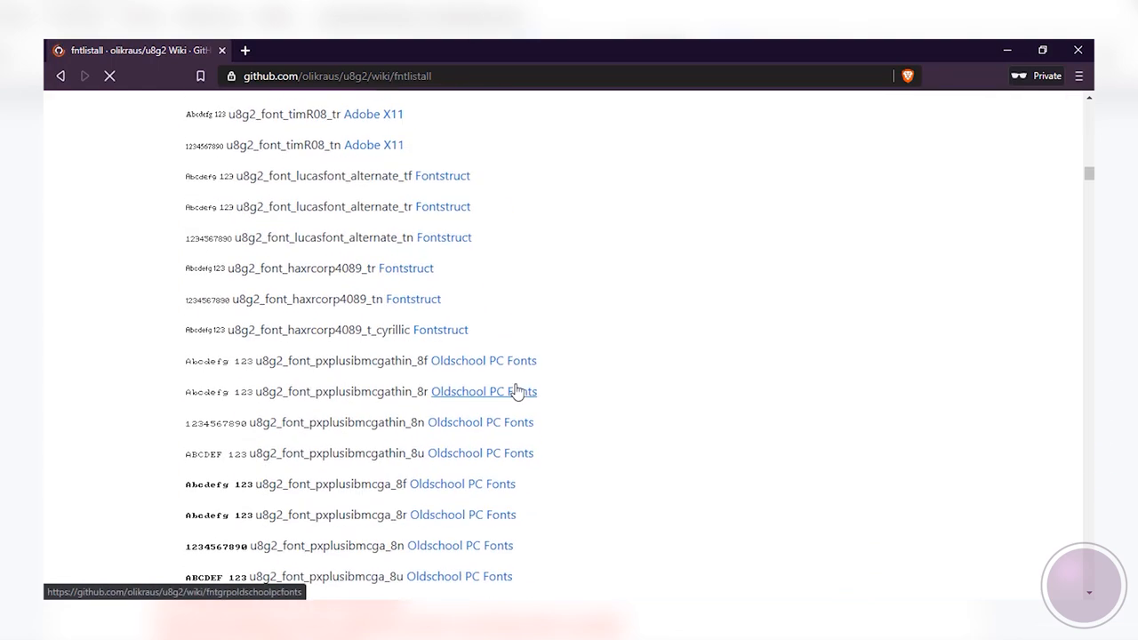
scroll(down, 3)
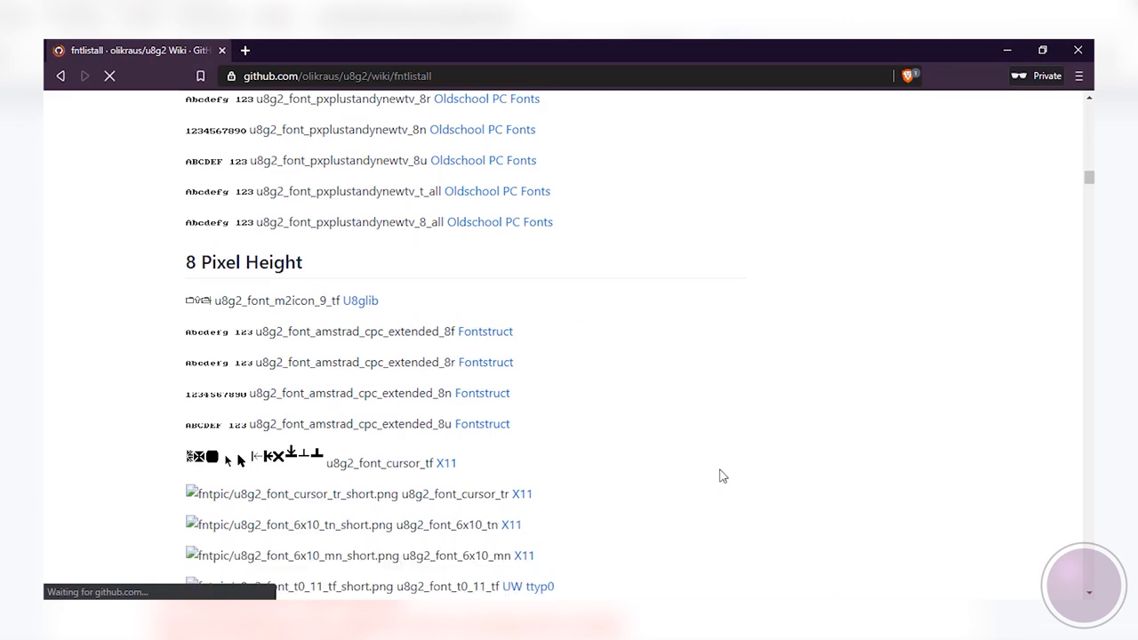
mouse_move(624, 458)
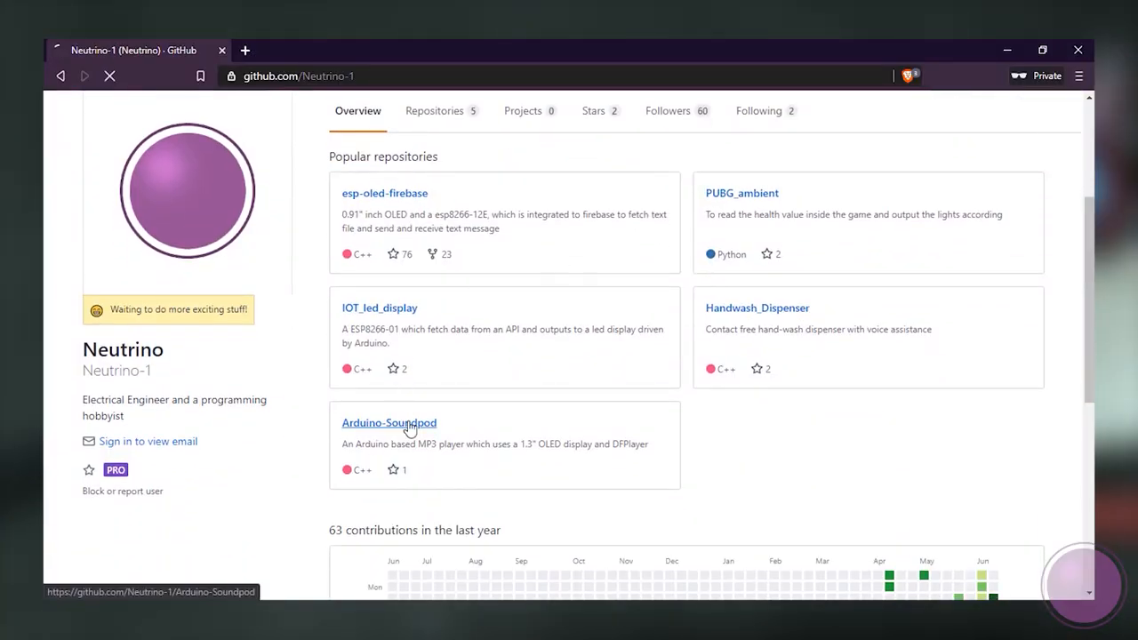
Go to the Arduino-Soundpod repository on the Neutrino-1 profile and scroll its contents
click(387, 423)
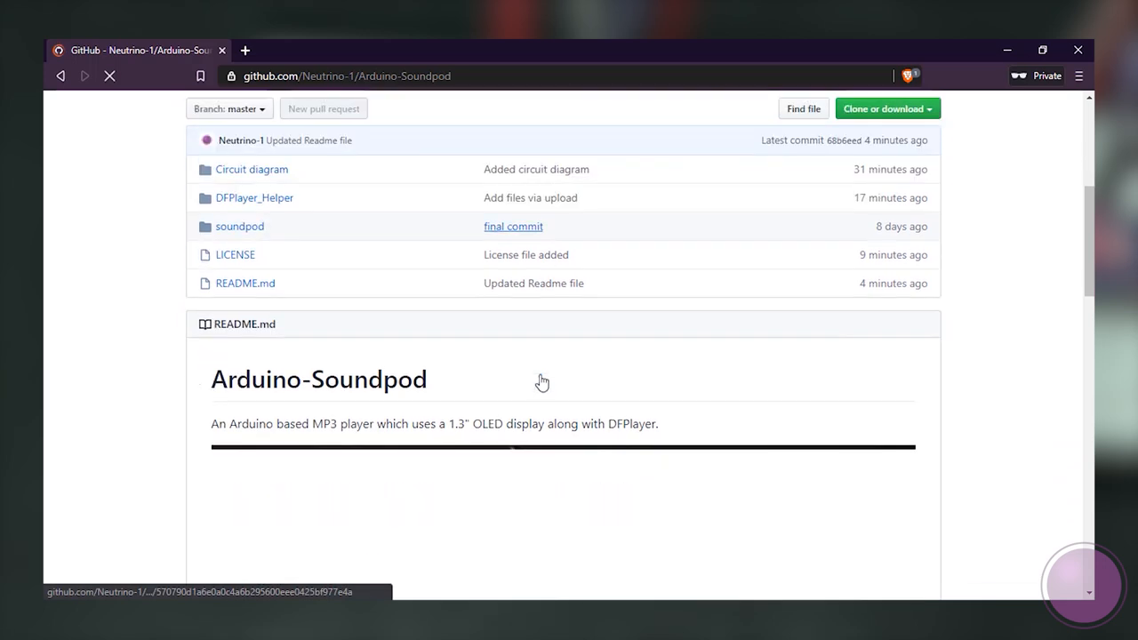
scroll(down, 3)
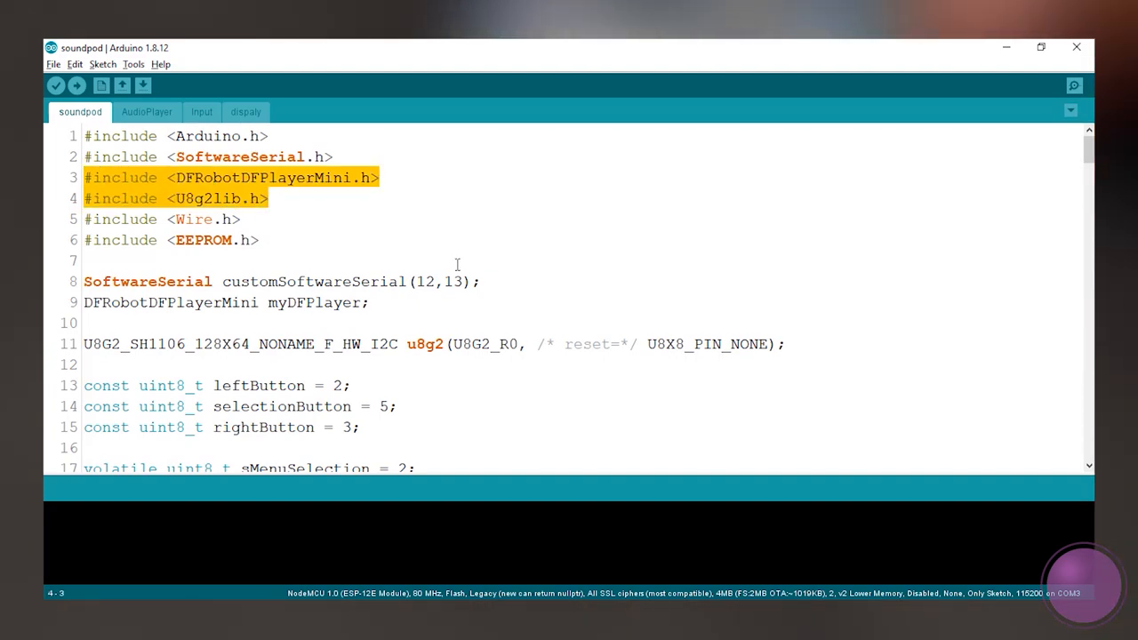
click(263, 240)
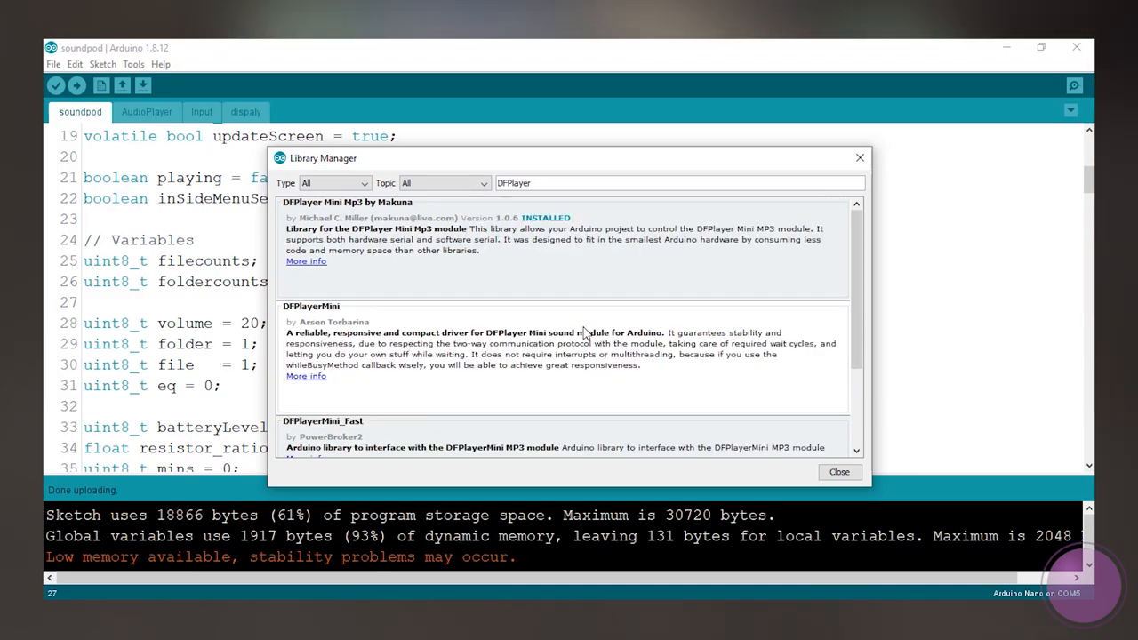
click(316, 438)
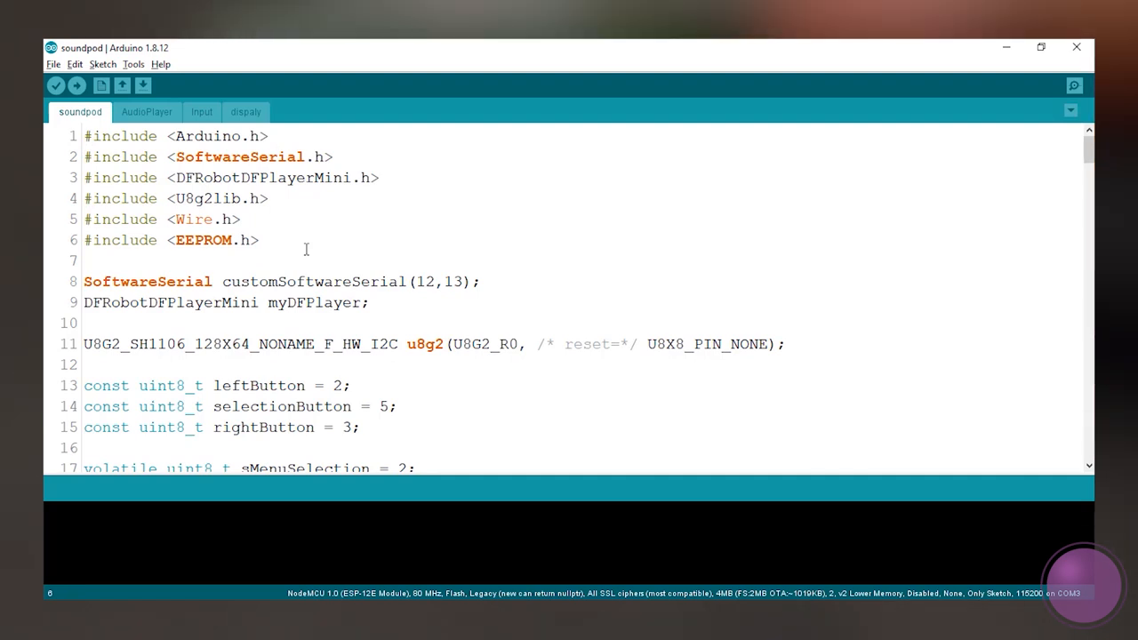
scroll(down, 3)
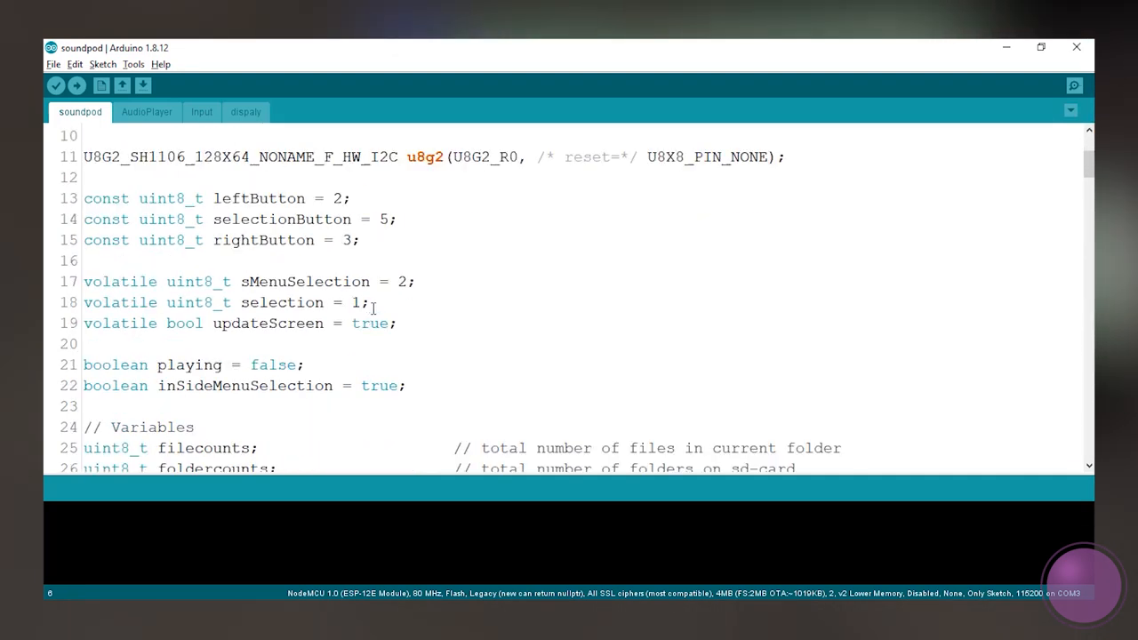
drag(84, 200, 359, 241)
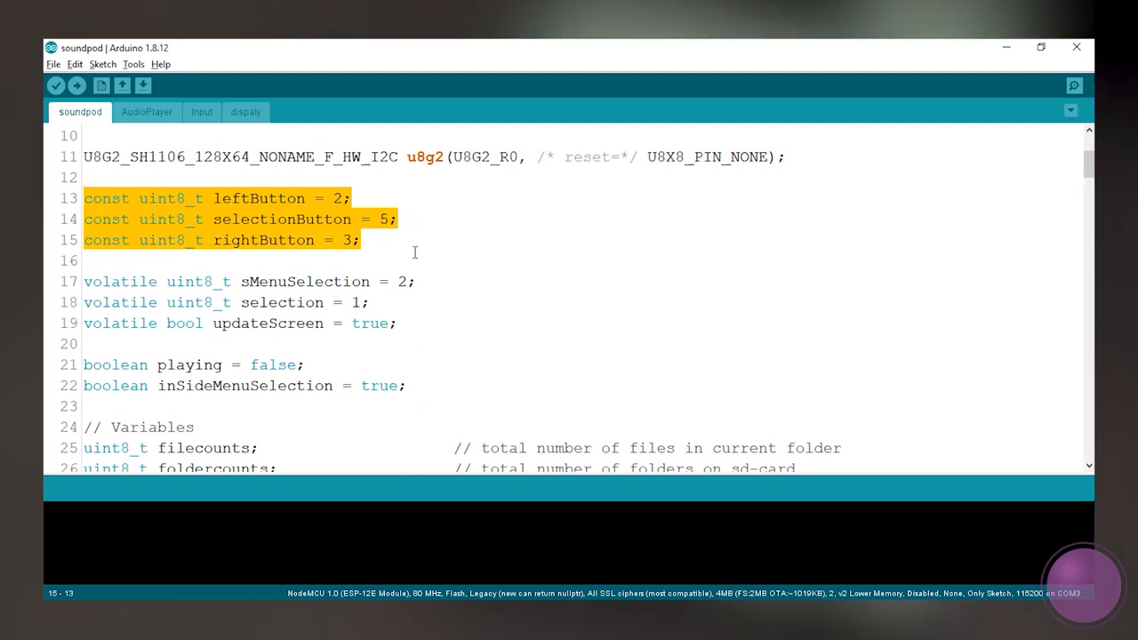
scroll(down, 3)
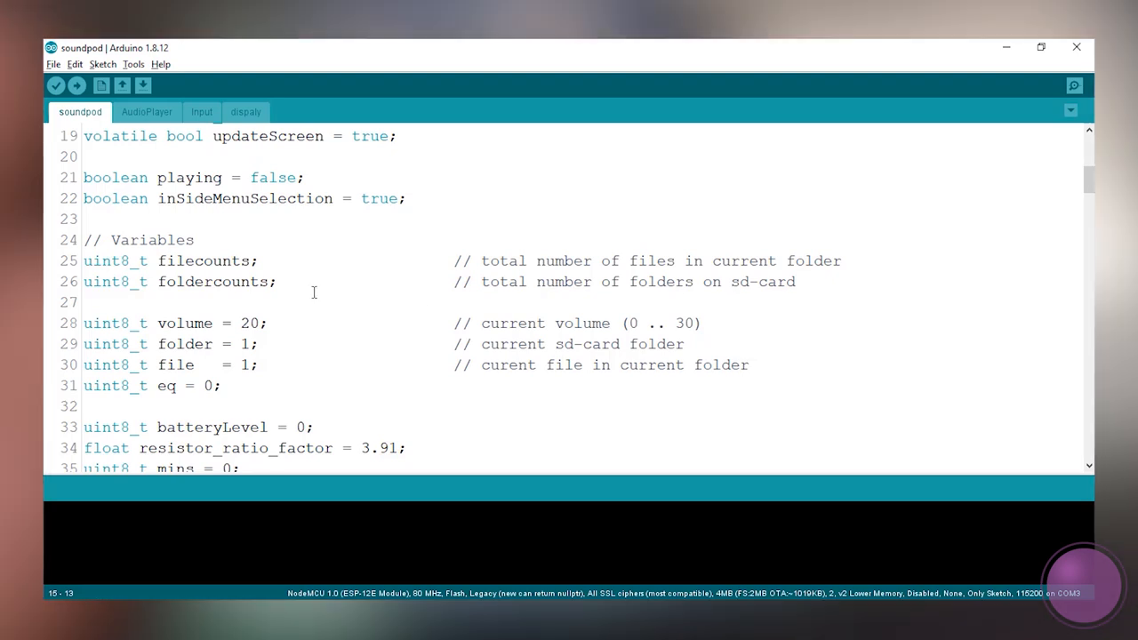
mouse_move(796, 366)
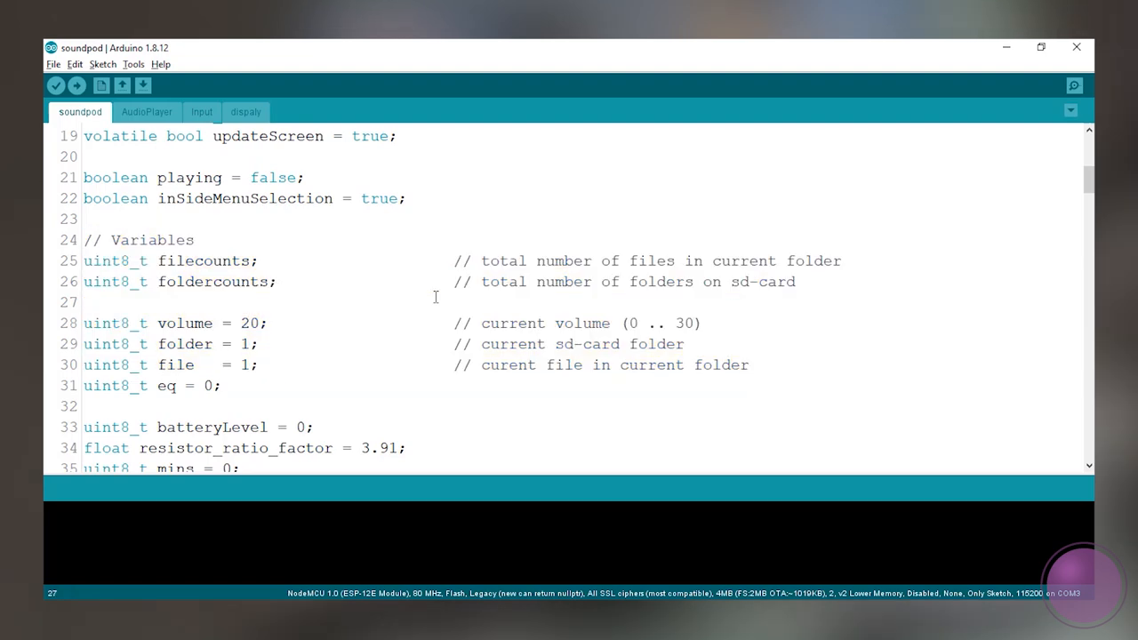
scroll(down, 3)
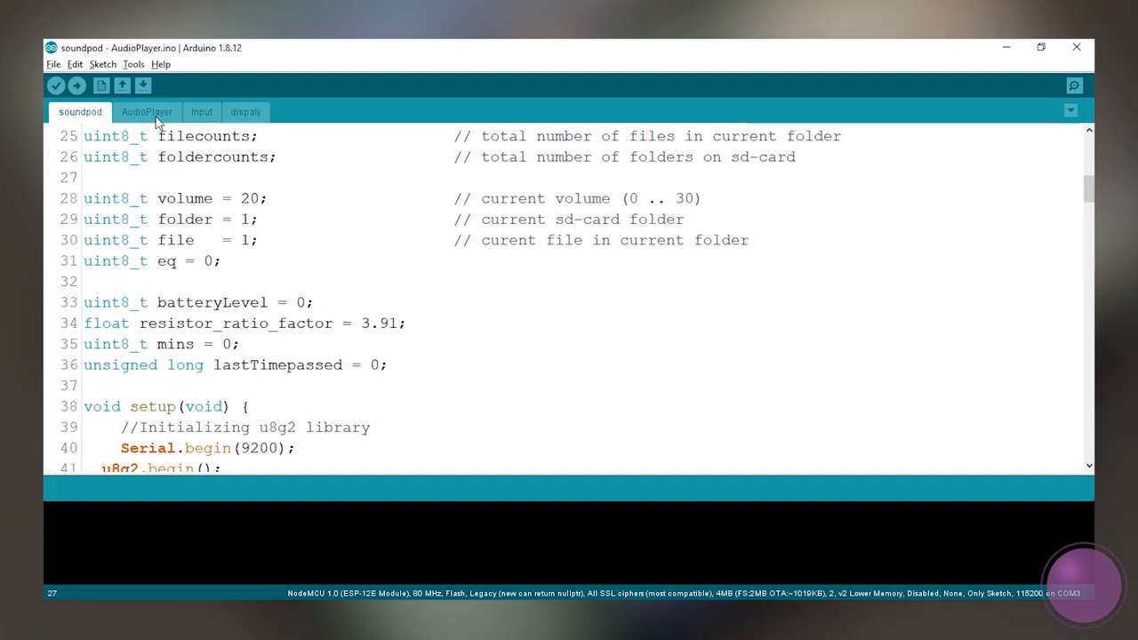
Review AudioPlayer's batteryReader and Input's button handlers, ending on the dispaly tab
click(146, 111)
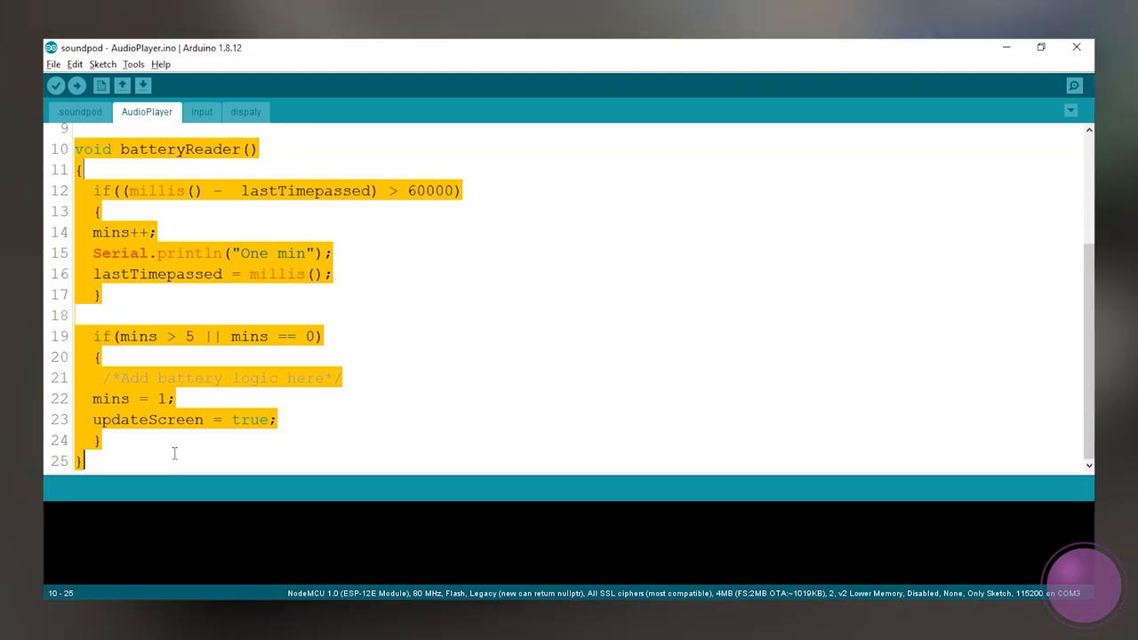
click(201, 111)
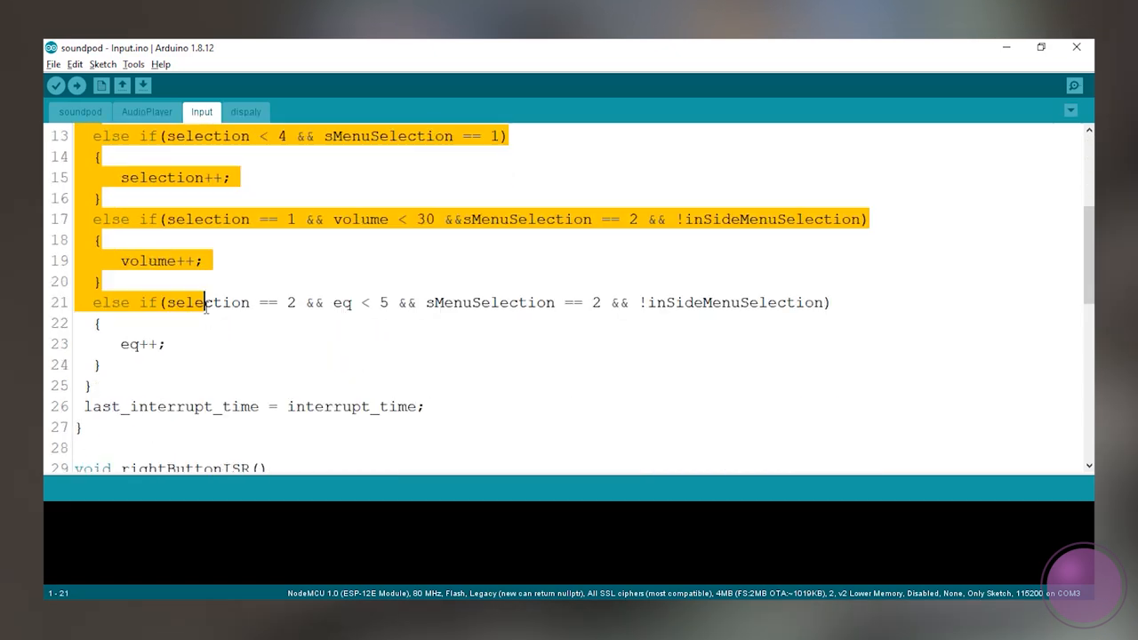
scroll(down, 3)
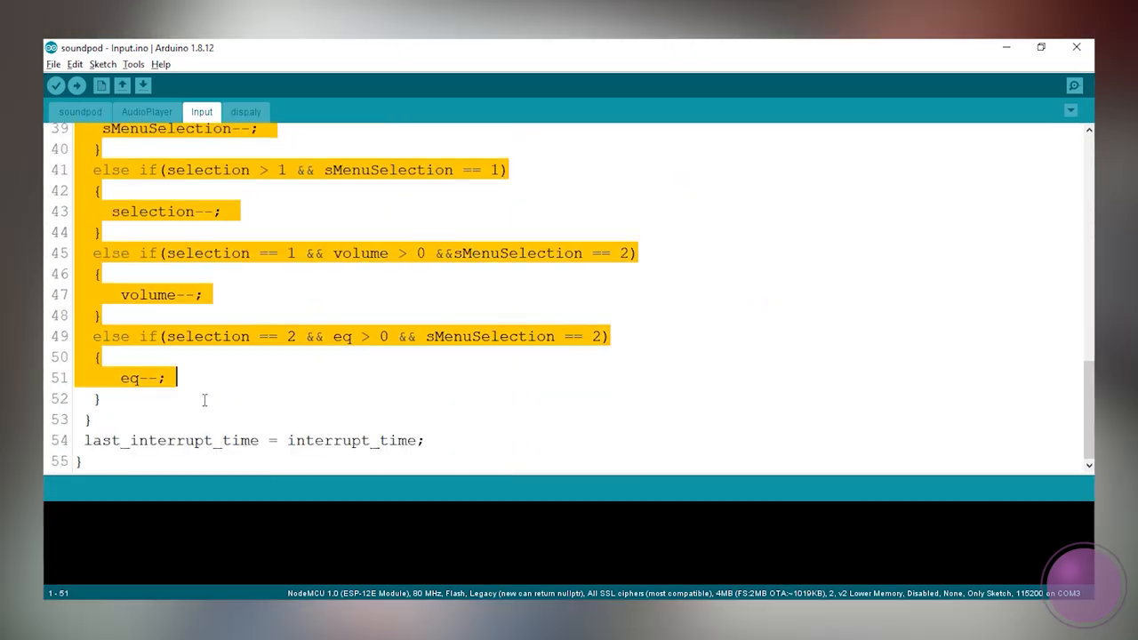
scroll(up, 3)
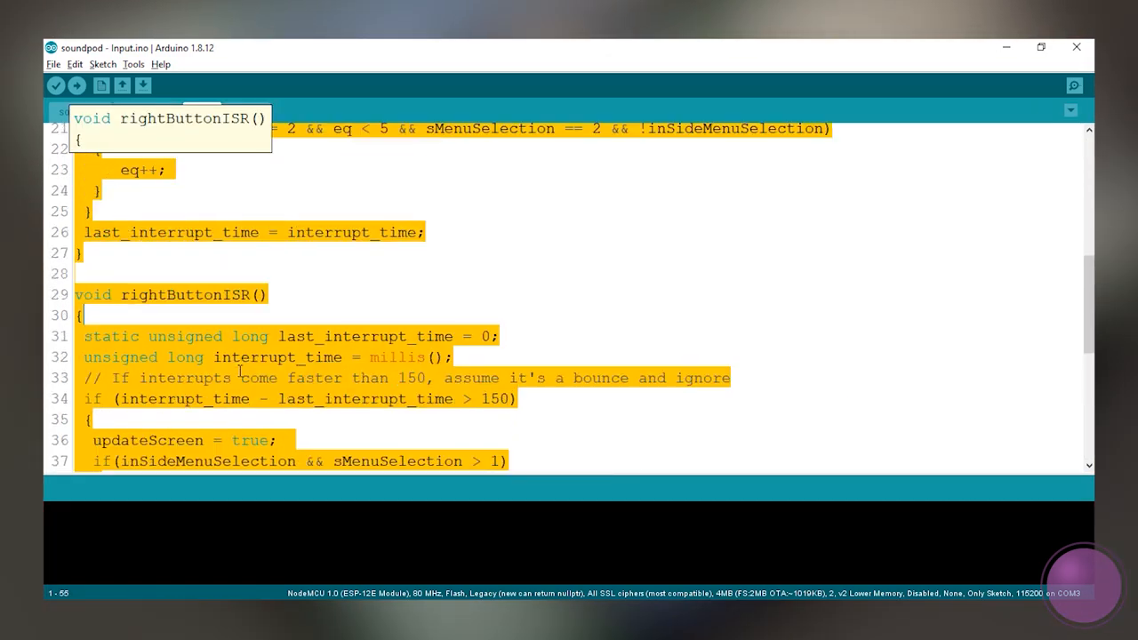
click(246, 110)
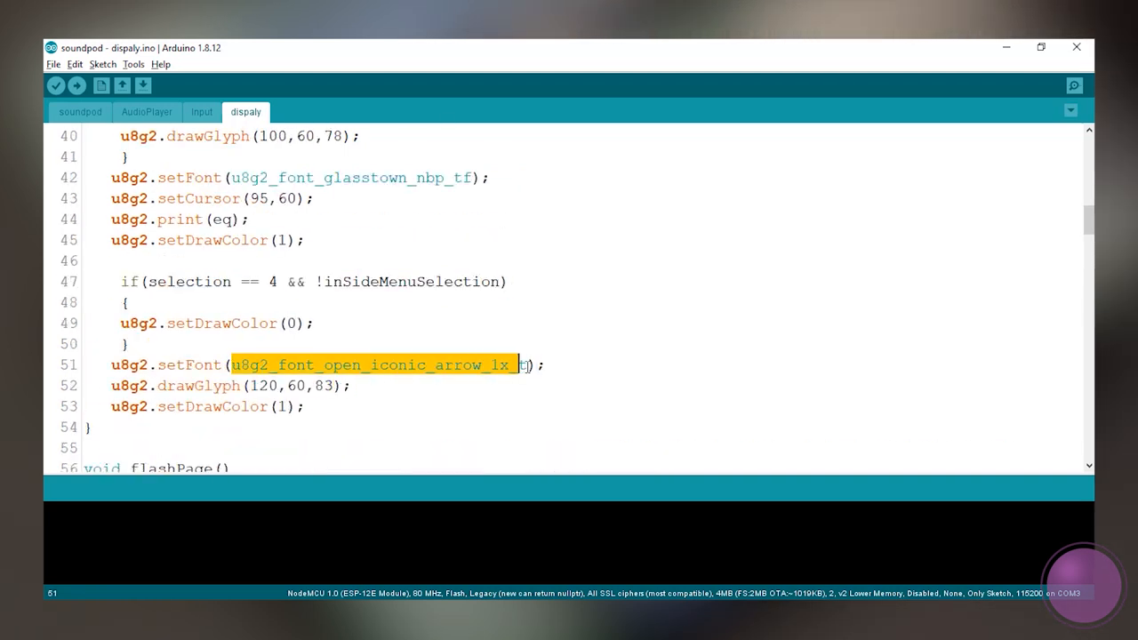
scroll(down, 3)
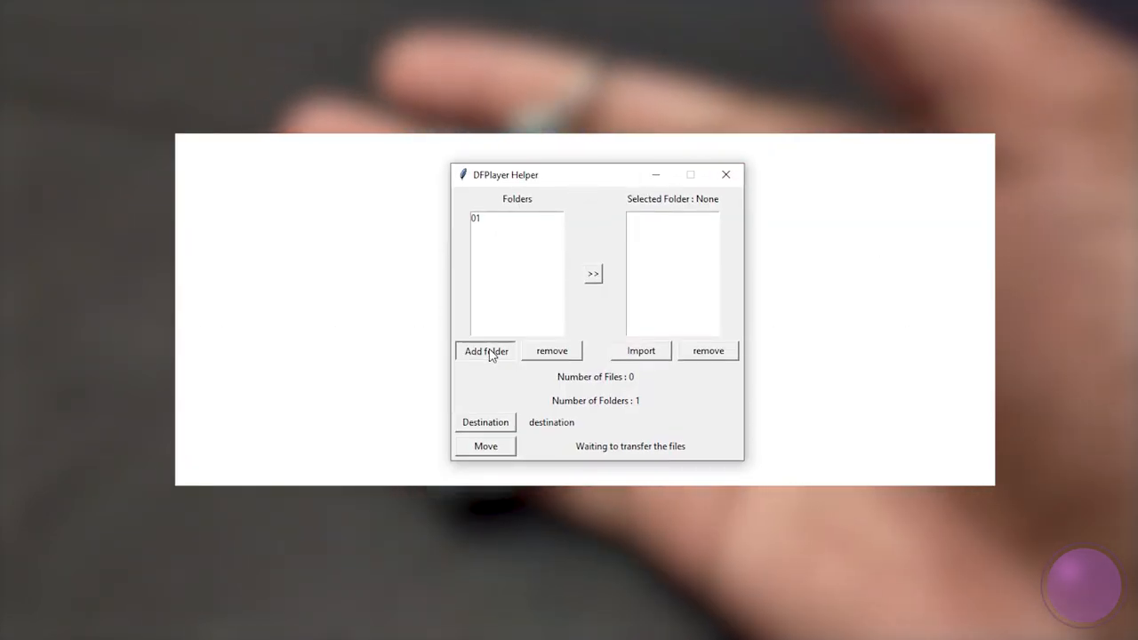
Keep only folder 01 in the list and import the 12 MP3 files into it
click(486, 350)
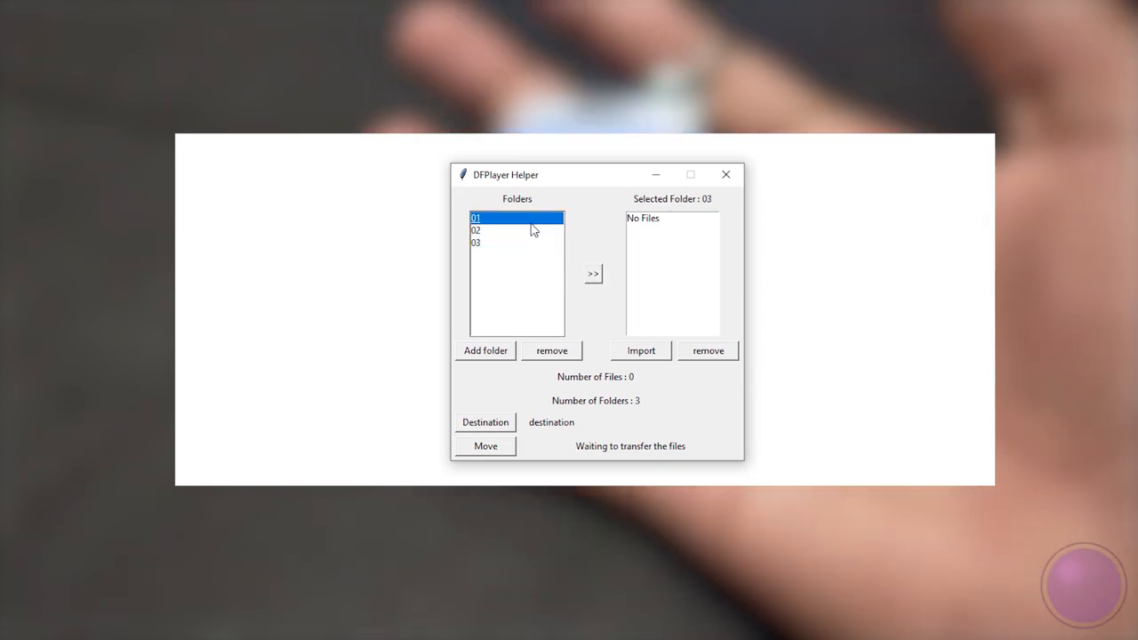
click(476, 217)
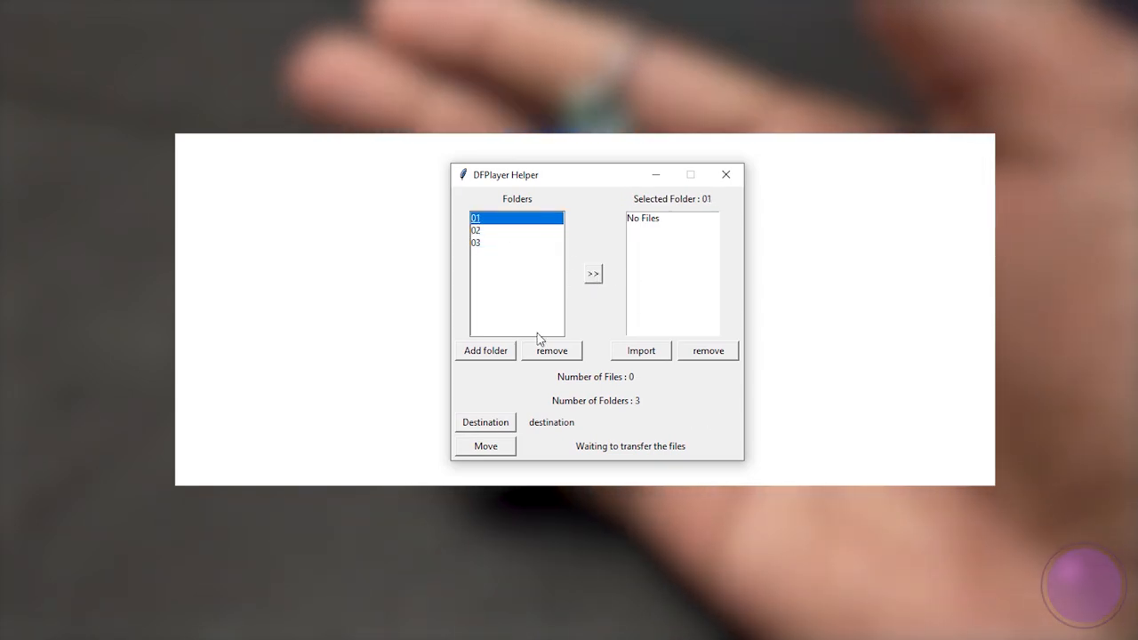
click(551, 350)
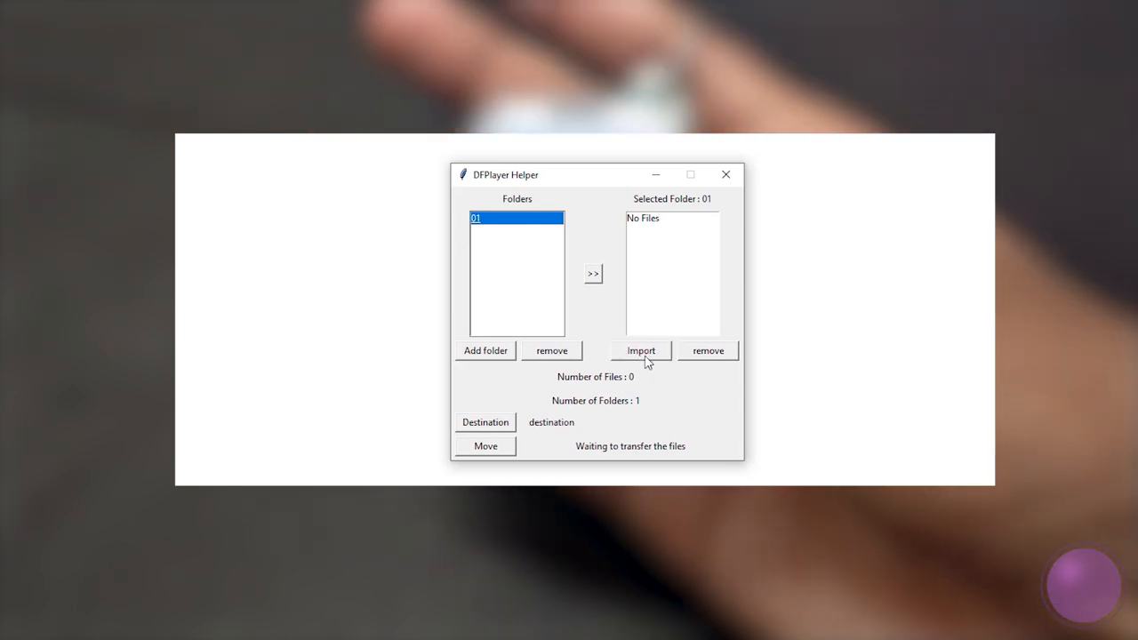
click(640, 350)
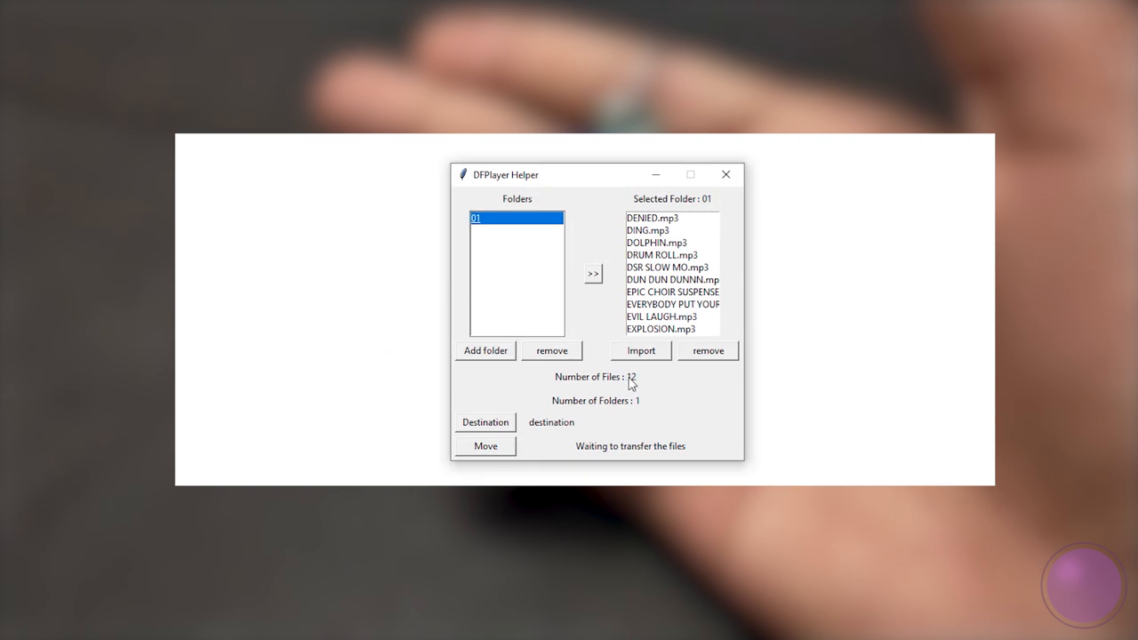
mouse_move(555, 353)
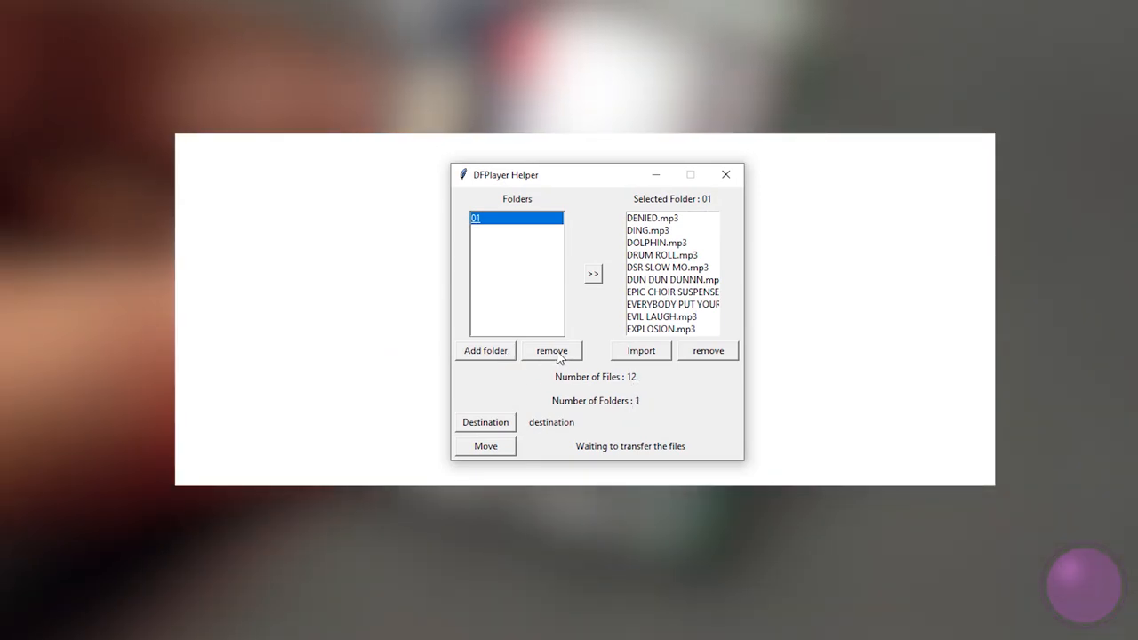
Set the DFPLAYER (D:) drive as destination and move the MP3 files to it
click(483, 424)
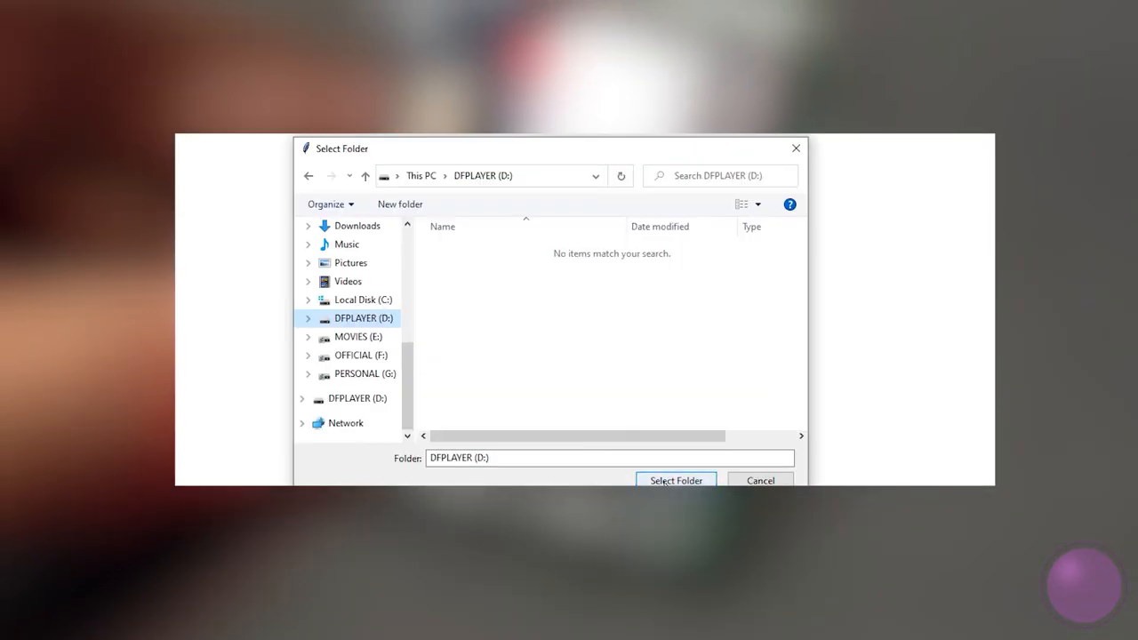
click(676, 481)
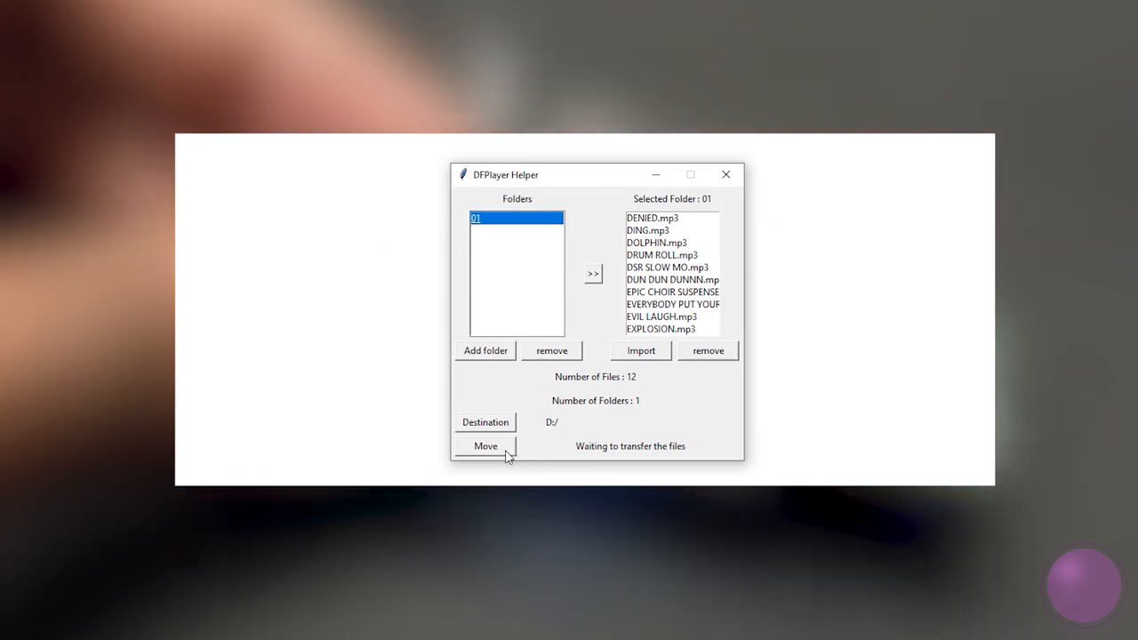
click(483, 445)
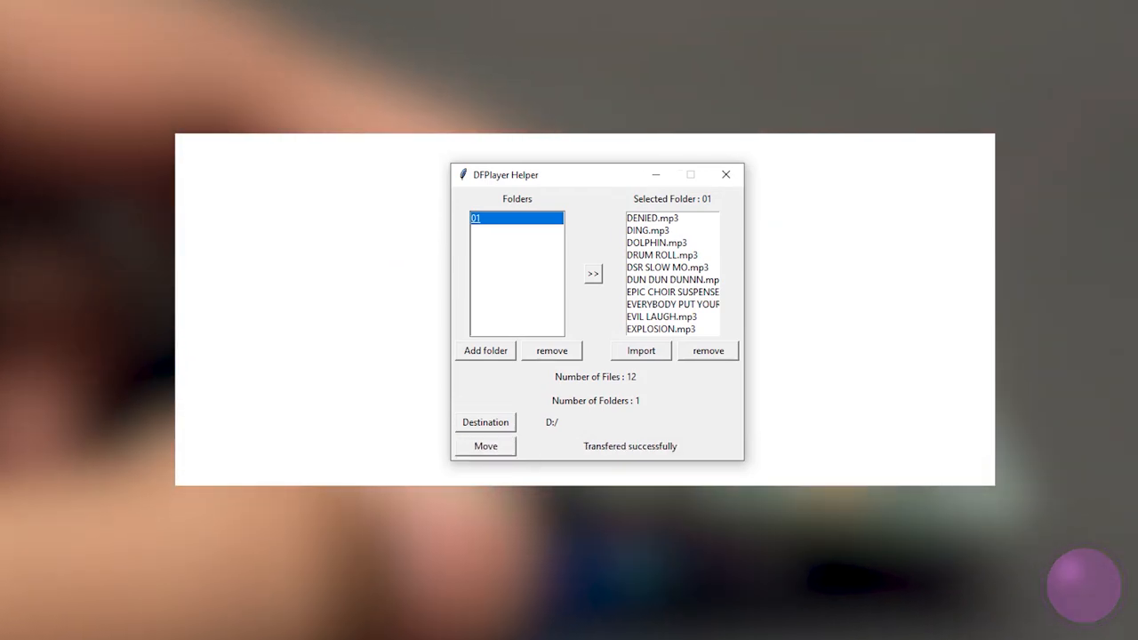